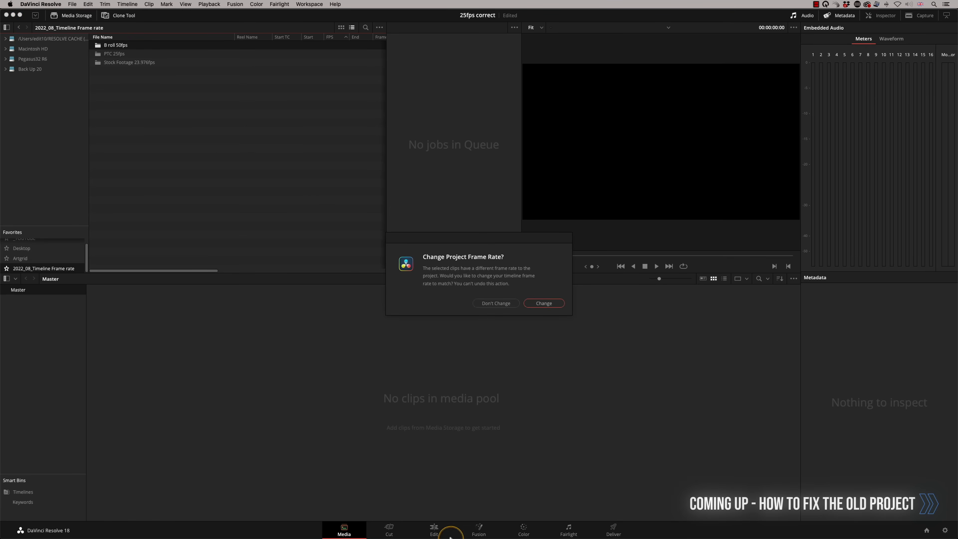
# Answer the prompt asking whether to change the project frame rate to match the 25fps clips.
pyautogui.click(542, 303)
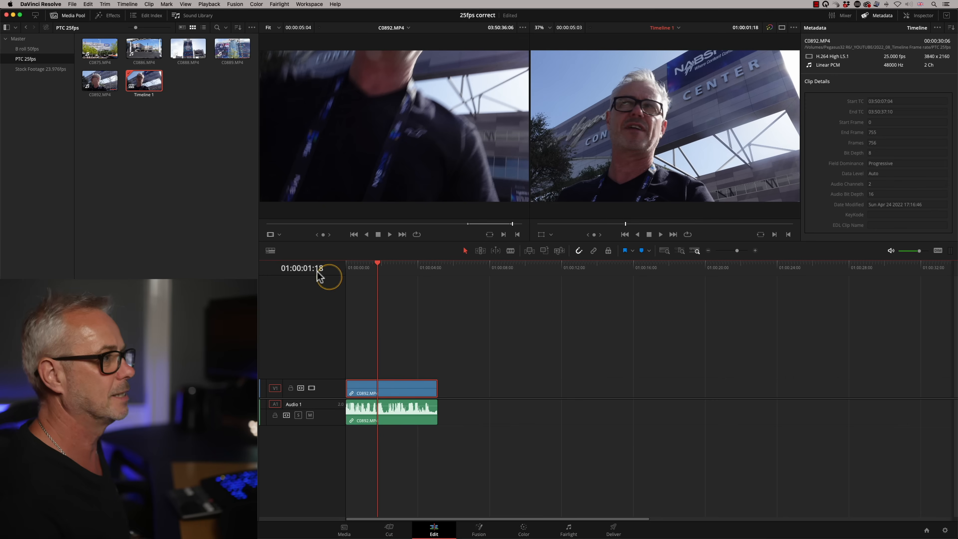
# View Master Settings showing the 24 fps timeline frame rate greyed out and locked.
pyautogui.click(949, 530)
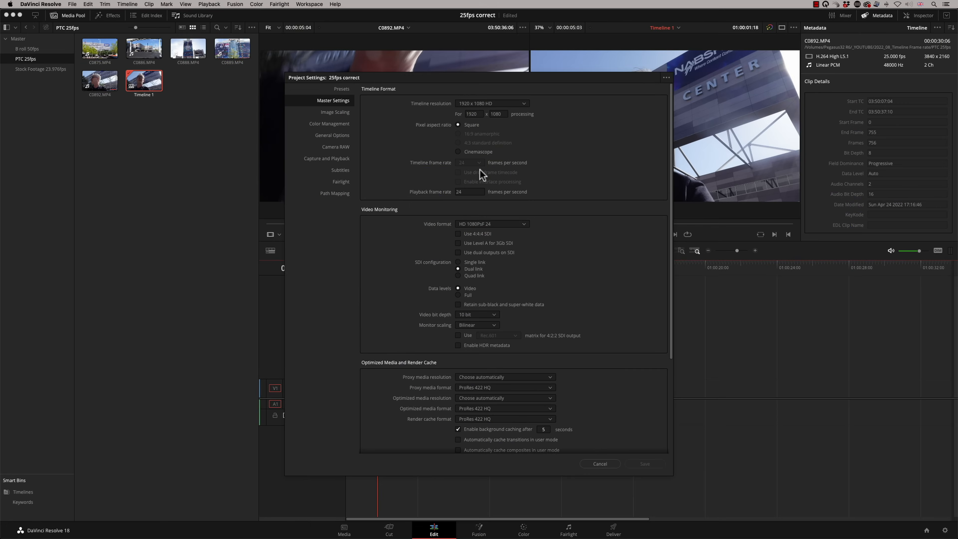
# Cancel out of Project Settings, returning to Timeline 1 with clip C0892.MP4.
pyautogui.click(599, 463)
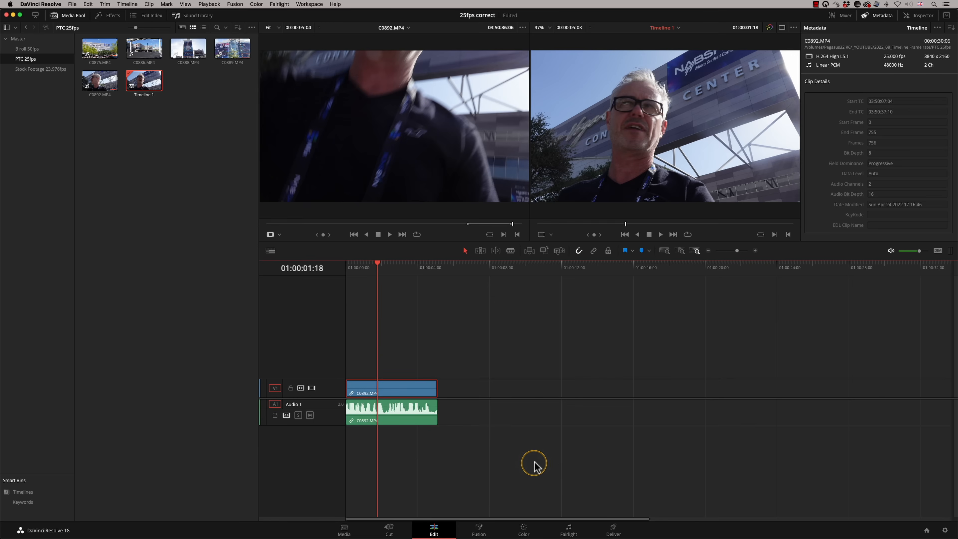